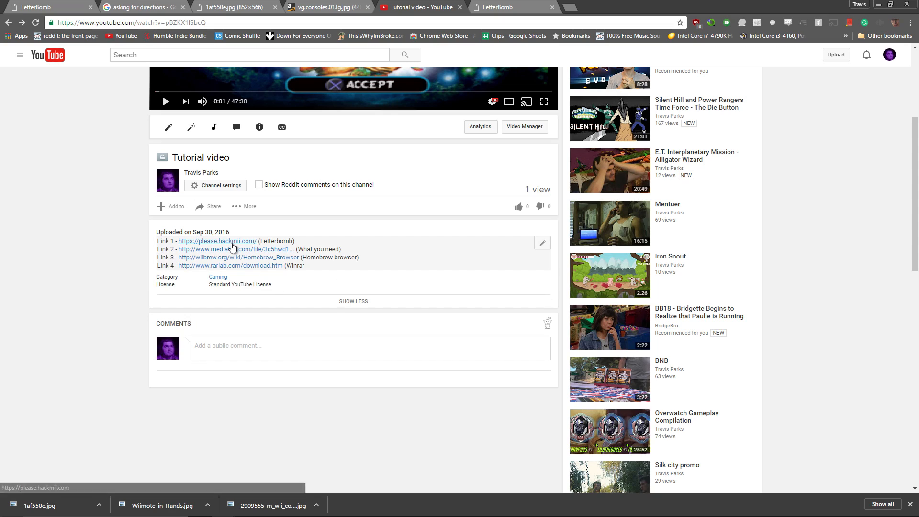
mouse_move(238, 258)
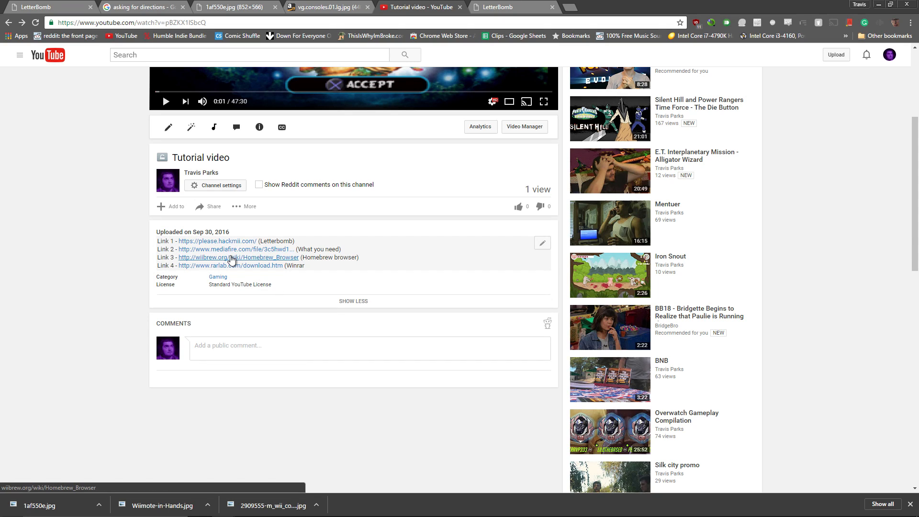
mouse_move(229, 268)
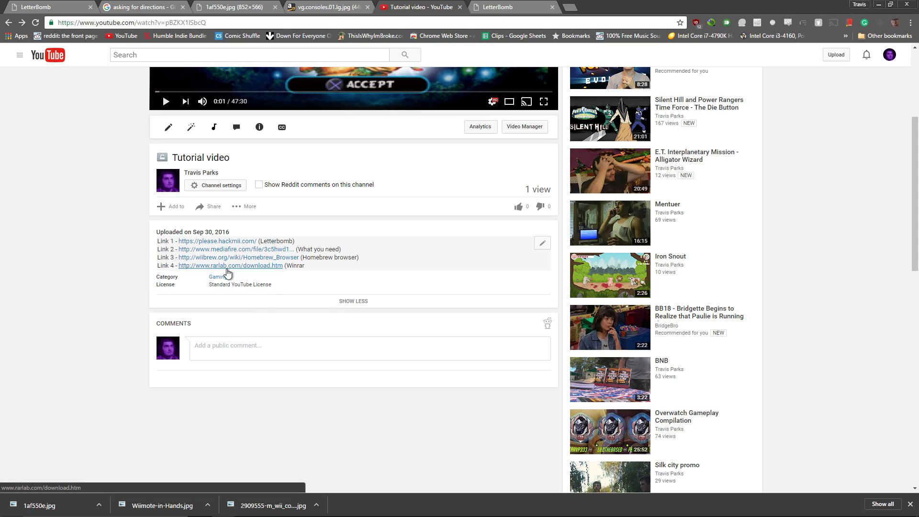
mouse_move(228, 313)
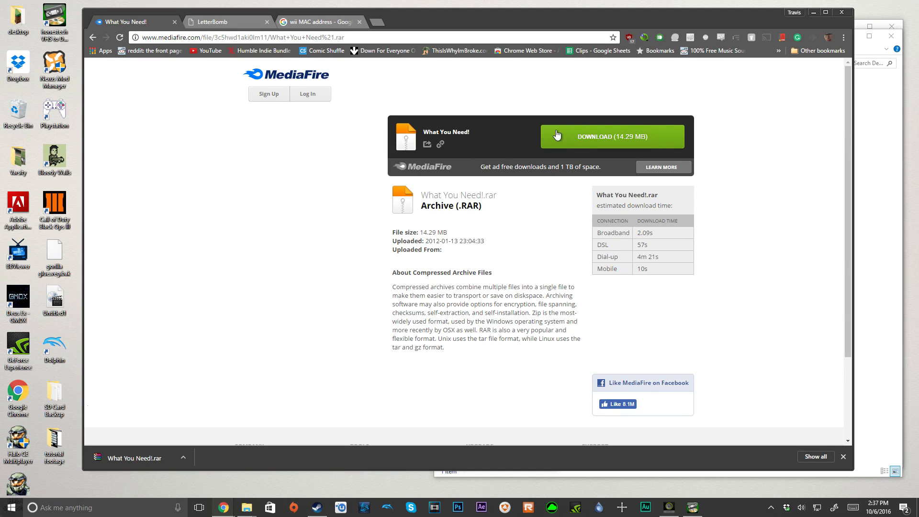
Download the What You Need!.rar archive (14.29 MB) from MediaFire
click(226, 22)
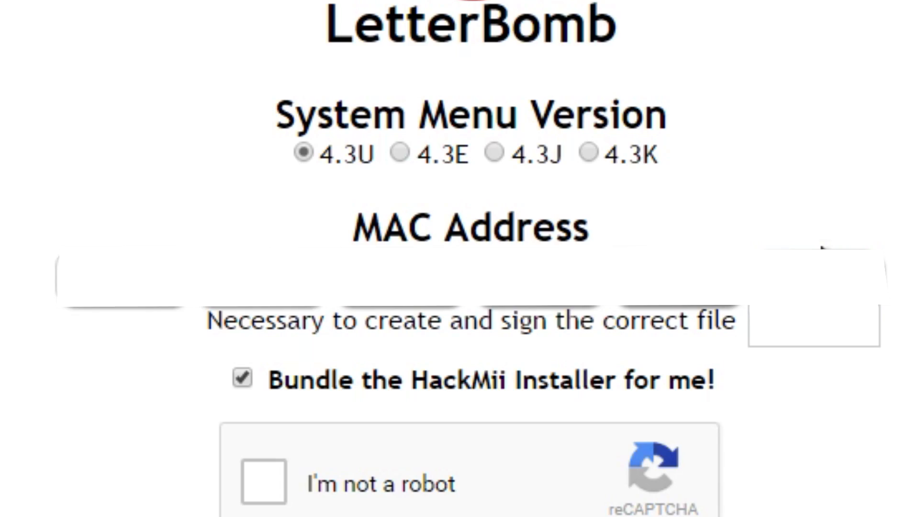
Tick the reCAPTCHA 'I'm not a robot' box on the LetterBomb form
click(262, 482)
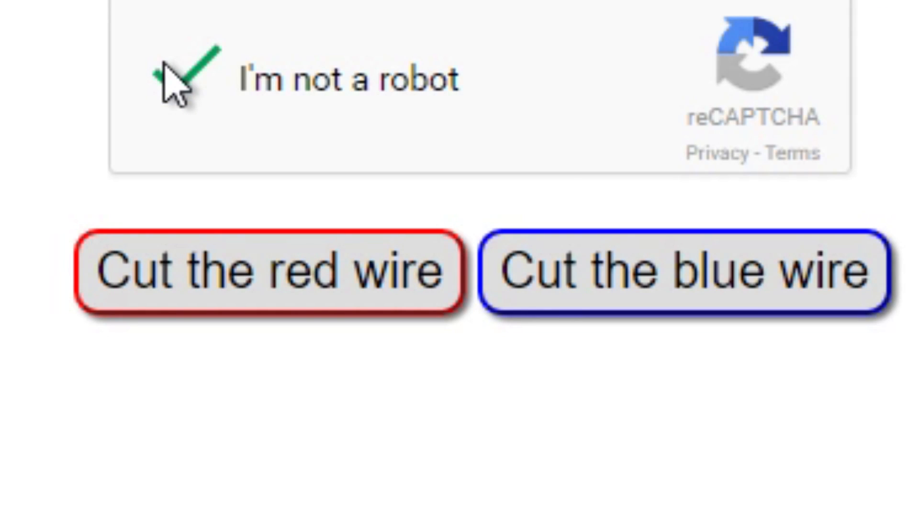
mouse_move(208, 354)
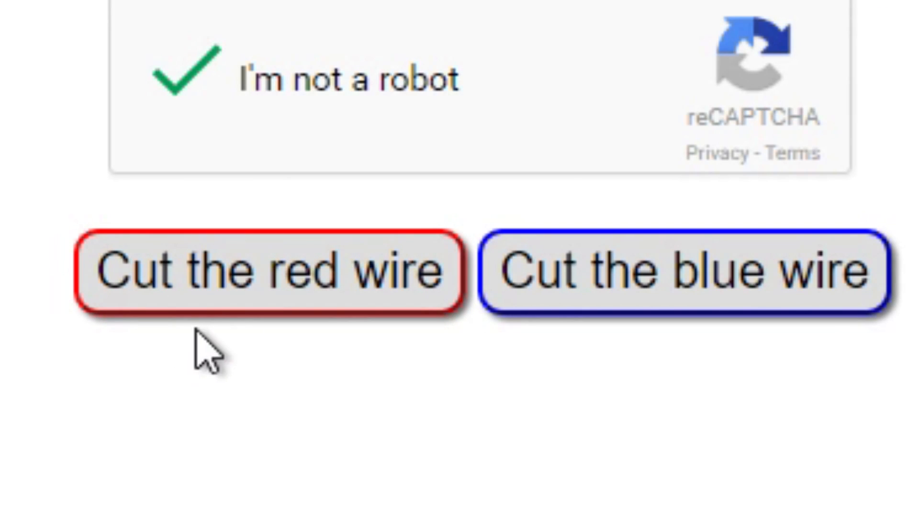